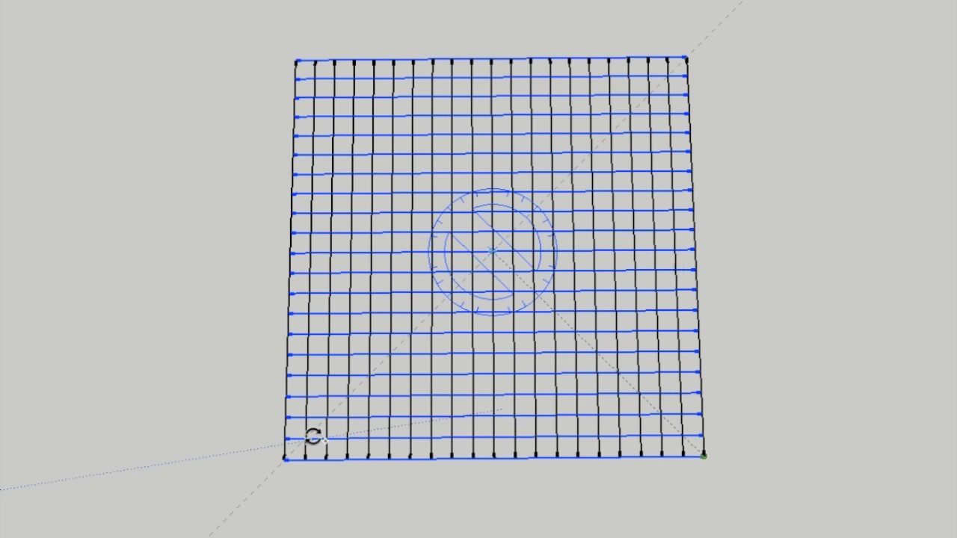
Step: Rotate a copy of the square line grid about its centre point
left_click_drag(313, 440, 439, 456)
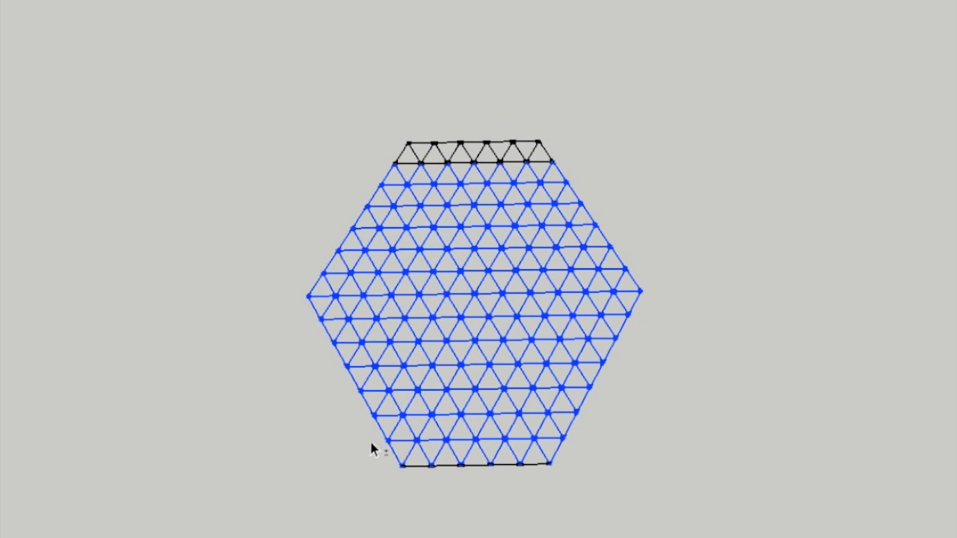
left_click_drag(374, 441, 355, 374)
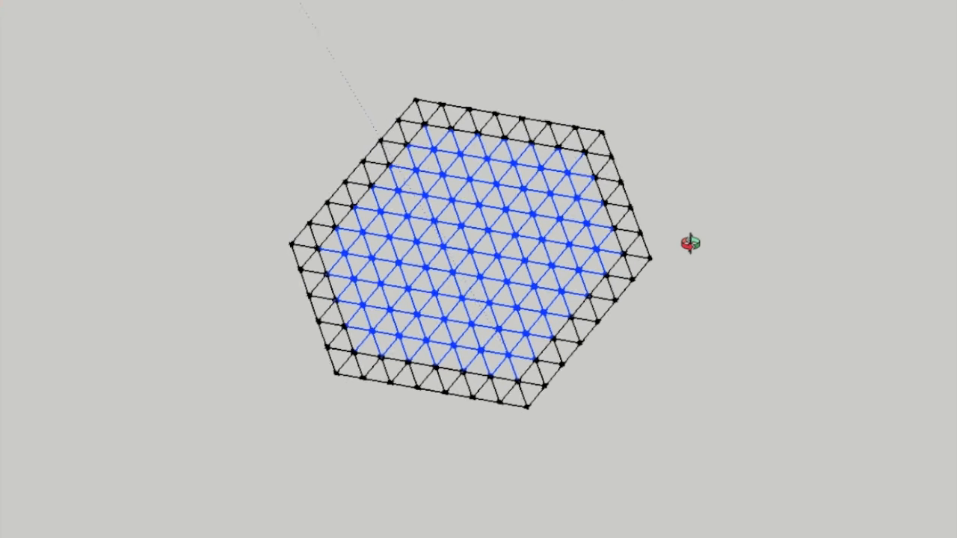
left_click_drag(478, 269, 478, 299)
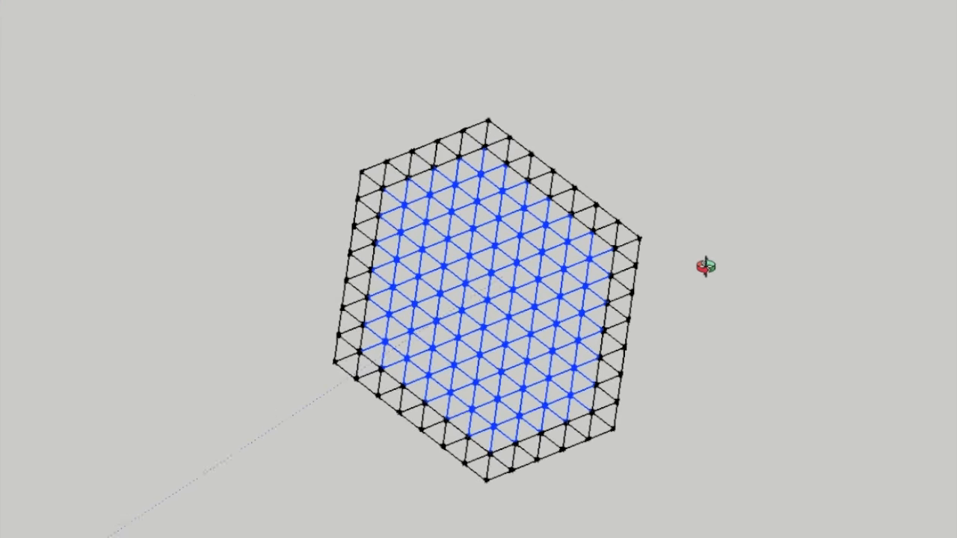
left_click_drag(706, 266, 512, 400)
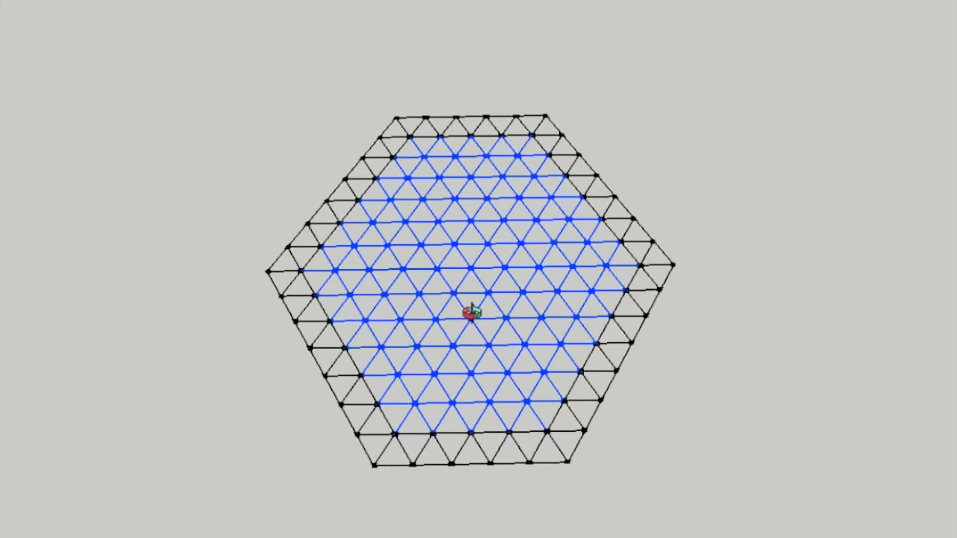
left_click_drag(471, 314, 464, 145)
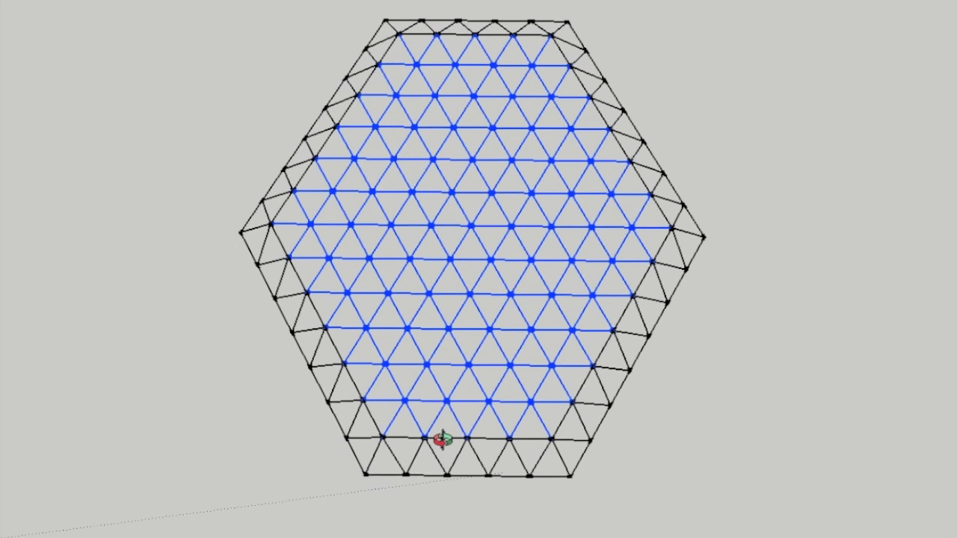
Step: Orbit the model to inspect the raised hexagonal grid
left_click_drag(442, 441, 280, 213)
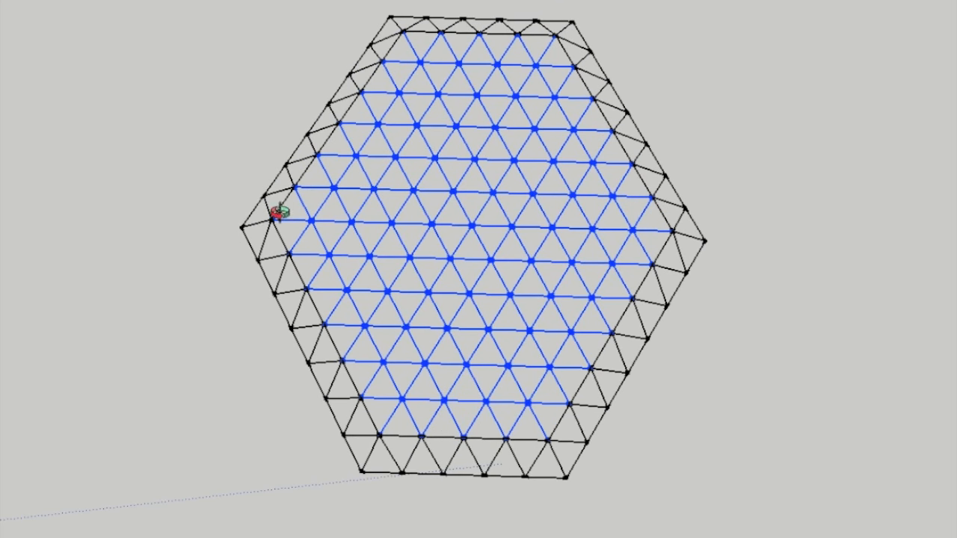
mouse_move(251, 201)
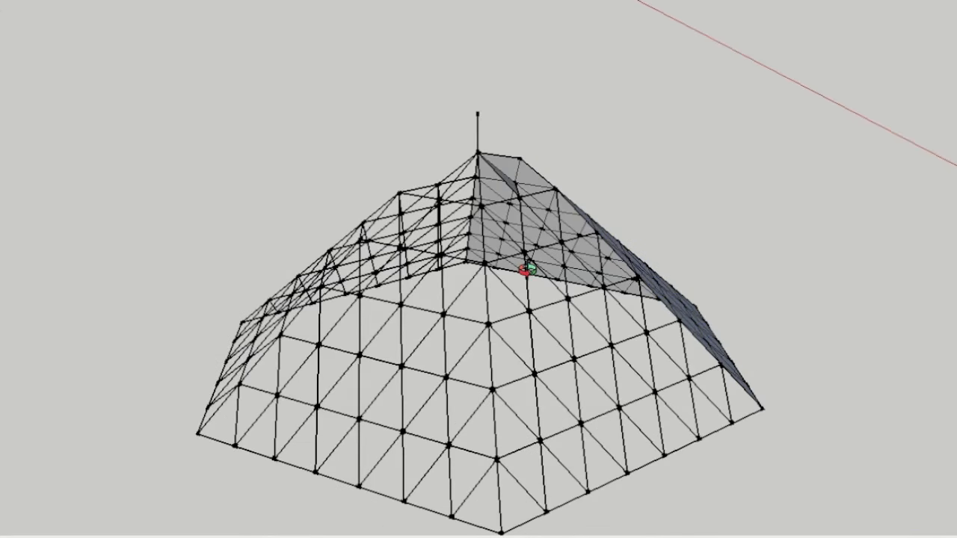
left_click_drag(523, 269, 464, 265)
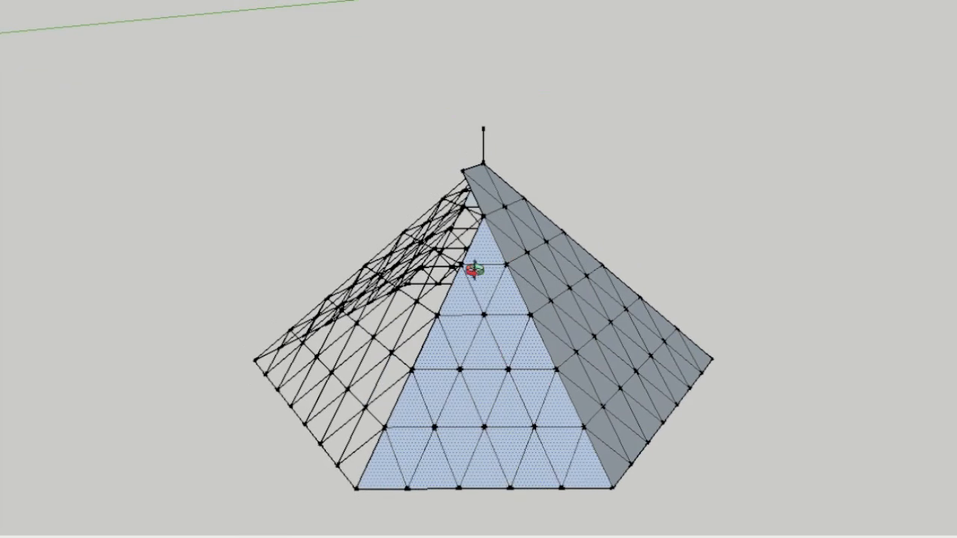
mouse_move(394, 199)
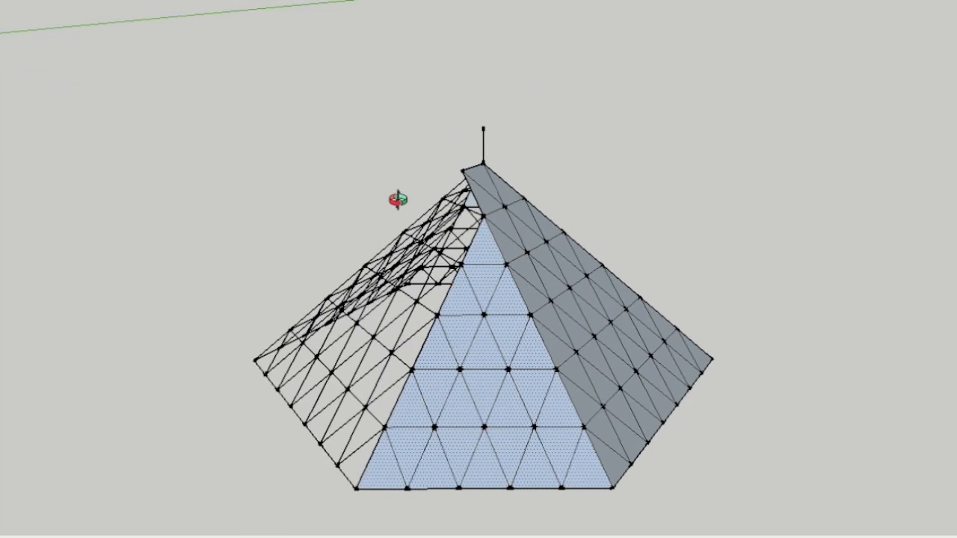
mouse_move(398, 446)
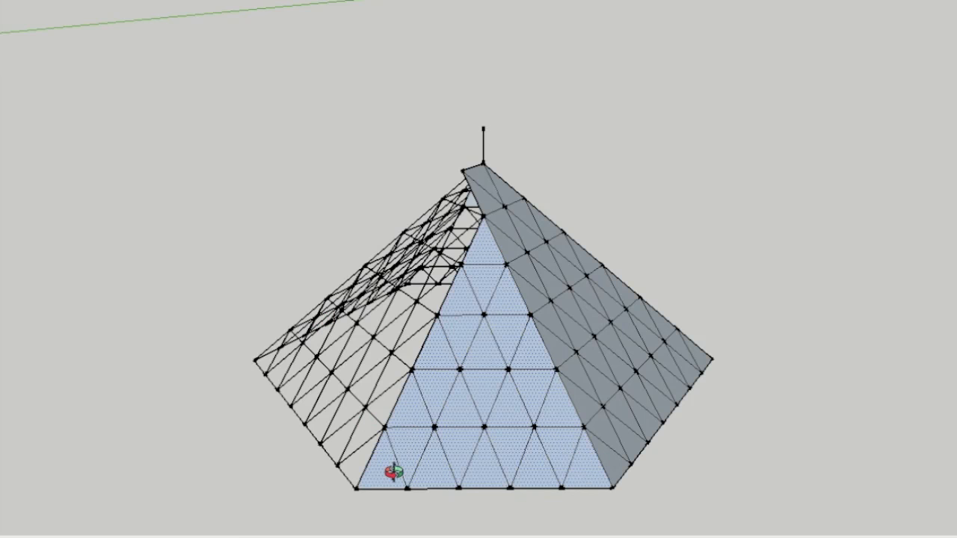
mouse_move(481, 269)
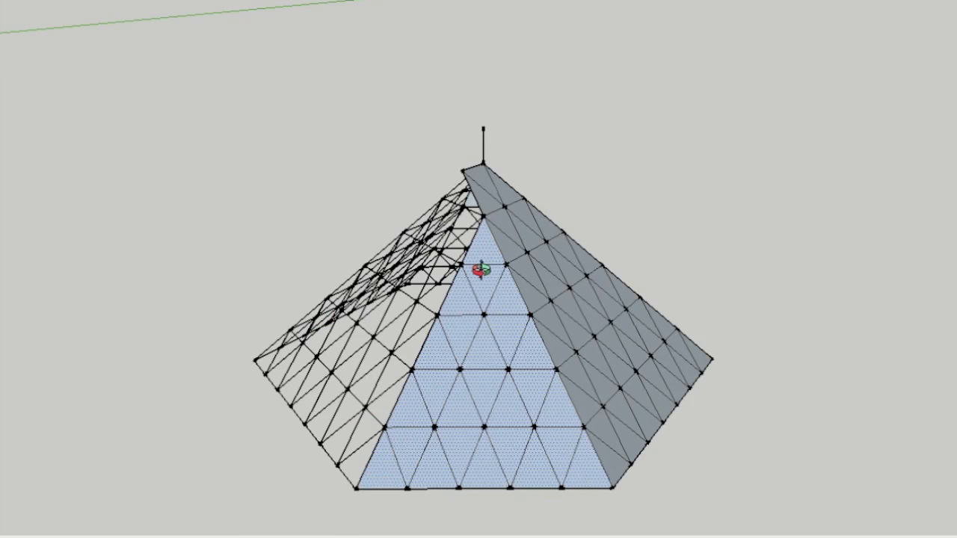
mouse_move(202, 60)
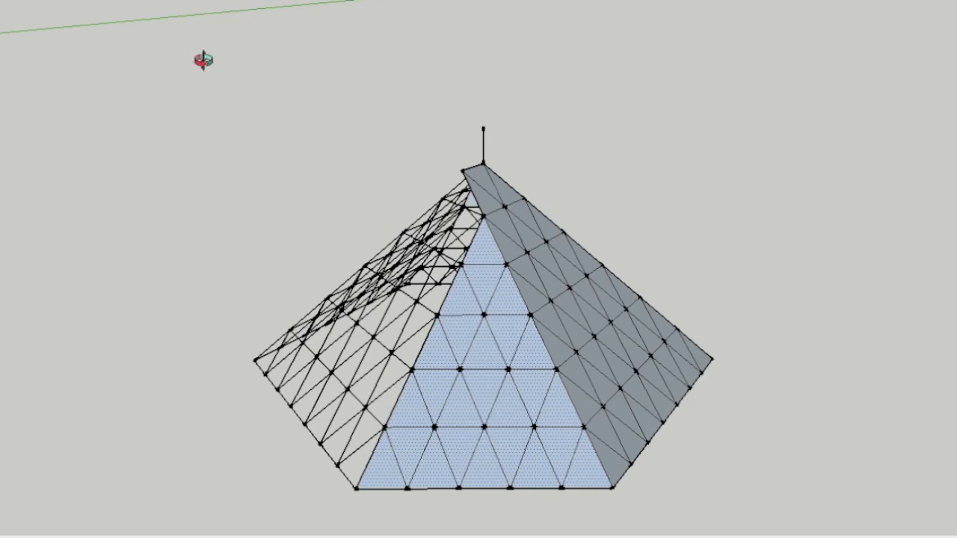
mouse_move(146, 6)
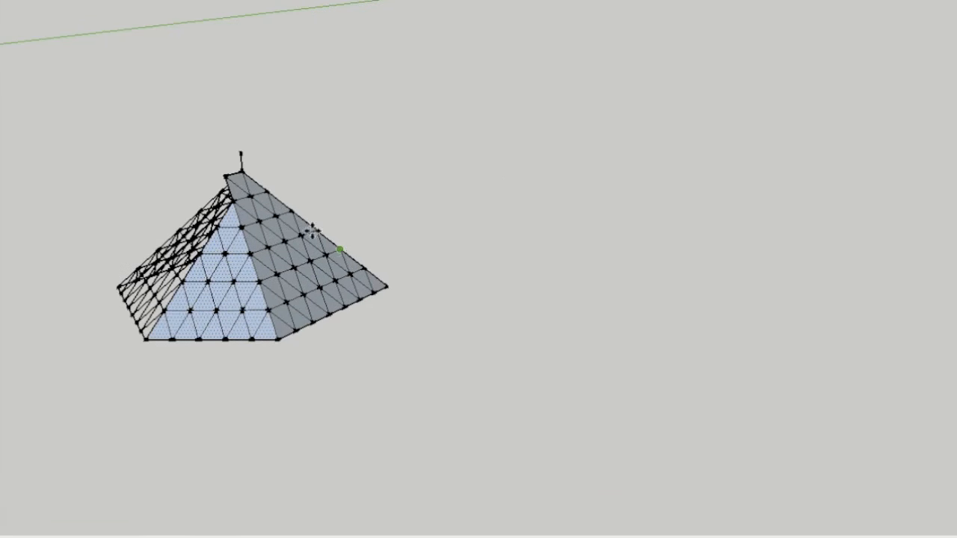
mouse_move(276, 340)
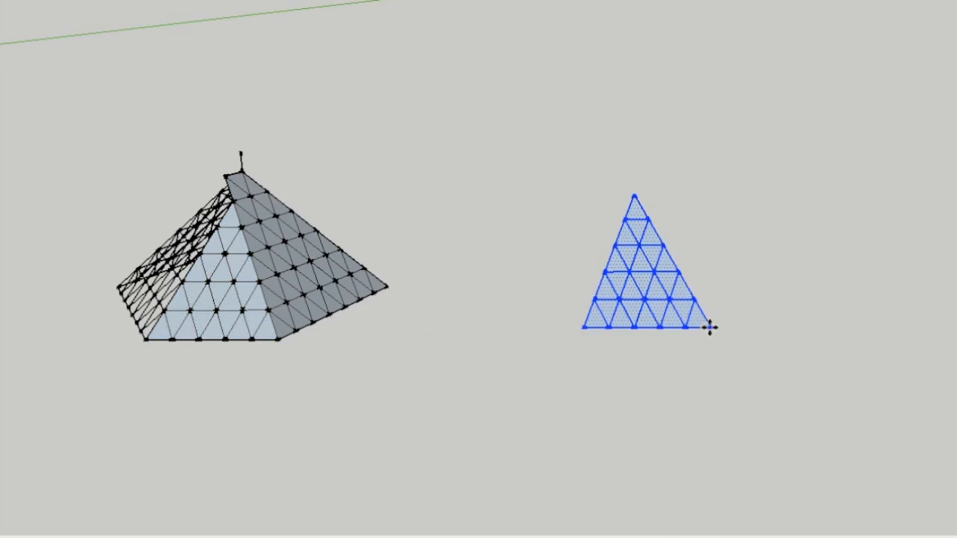
Step: Set the triangular panel component down beside the pyramid frame
left_click(30, 4)
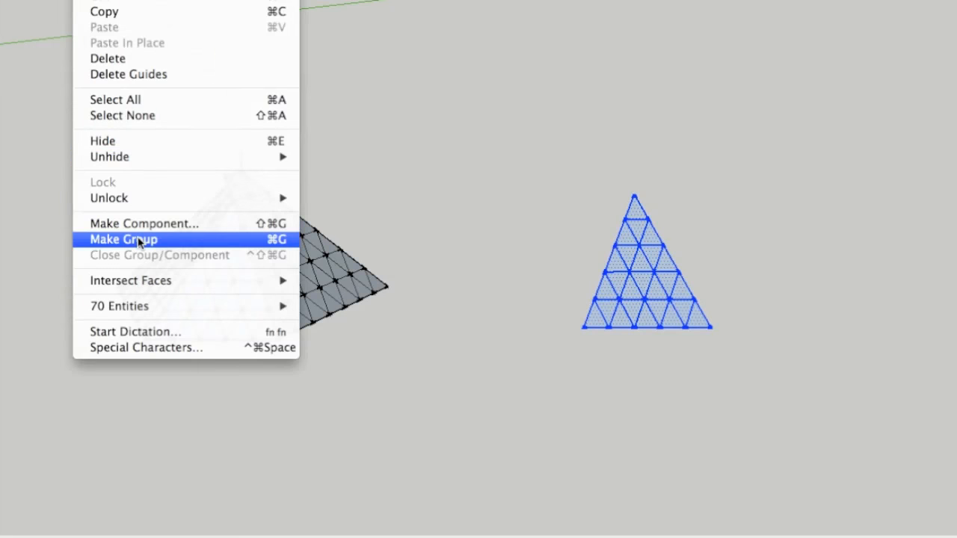
Step: Make the 70 selected triangle pieces into one group
left_click(122, 240)
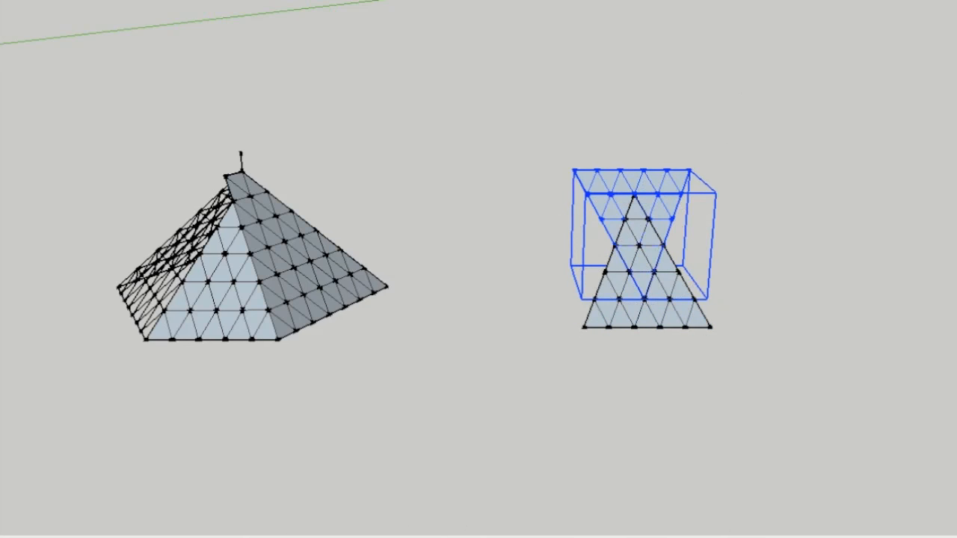
mouse_move(643, 300)
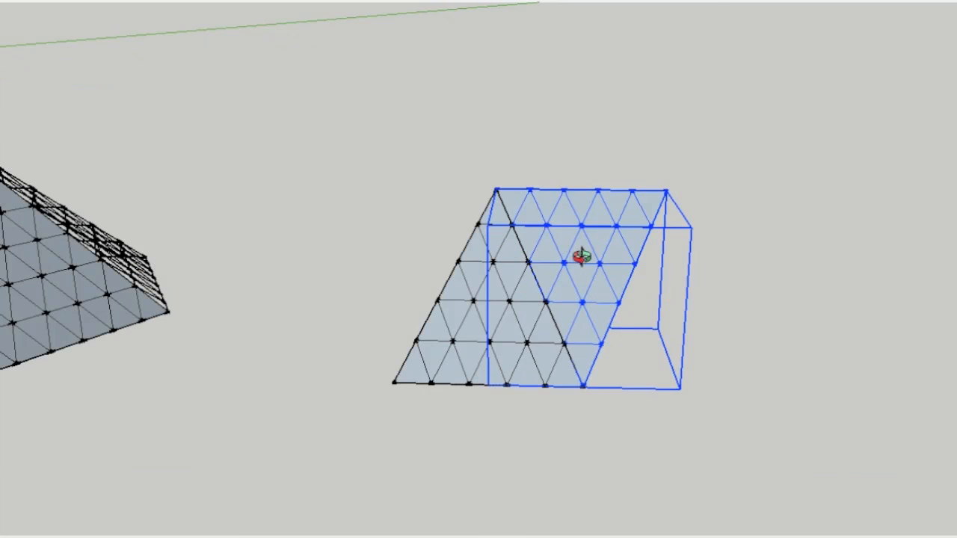
mouse_move(498, 311)
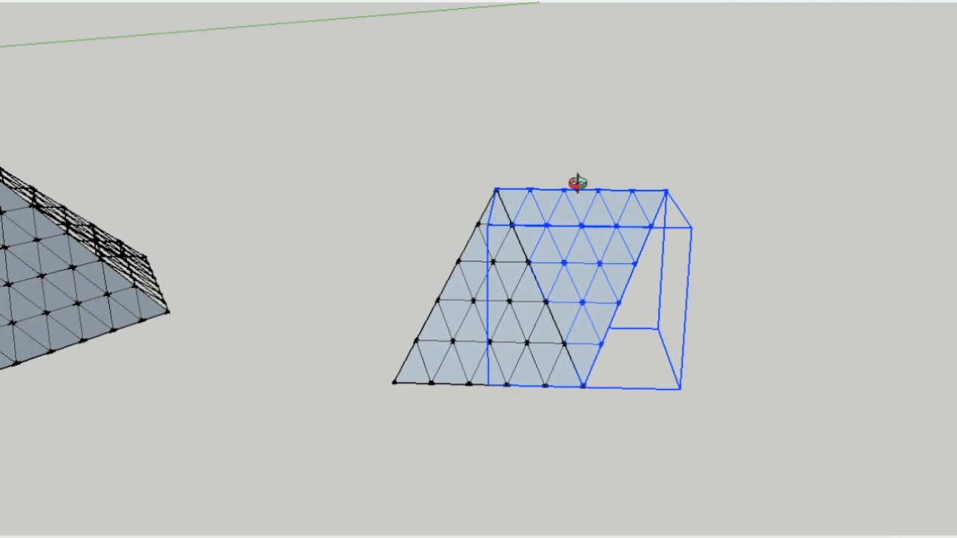
mouse_move(572, 372)
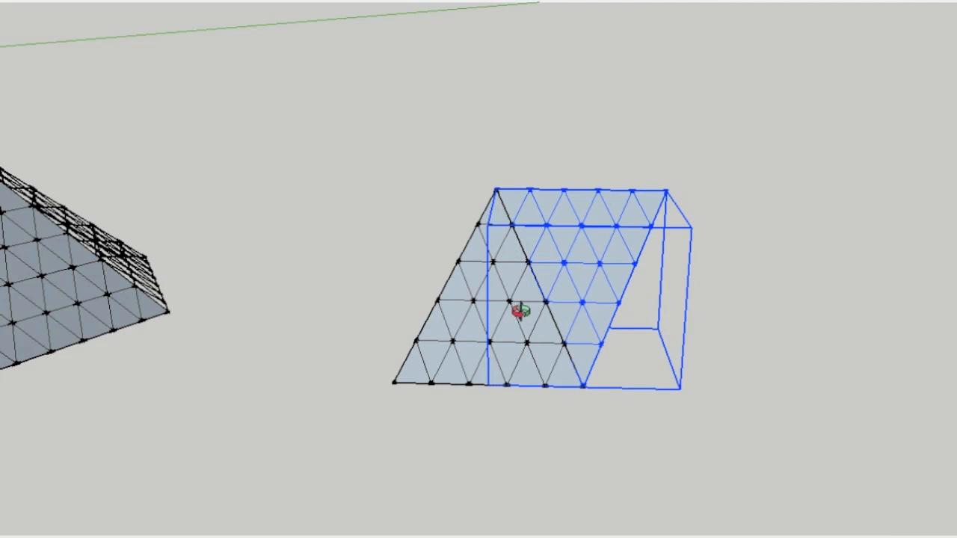
mouse_move(538, 342)
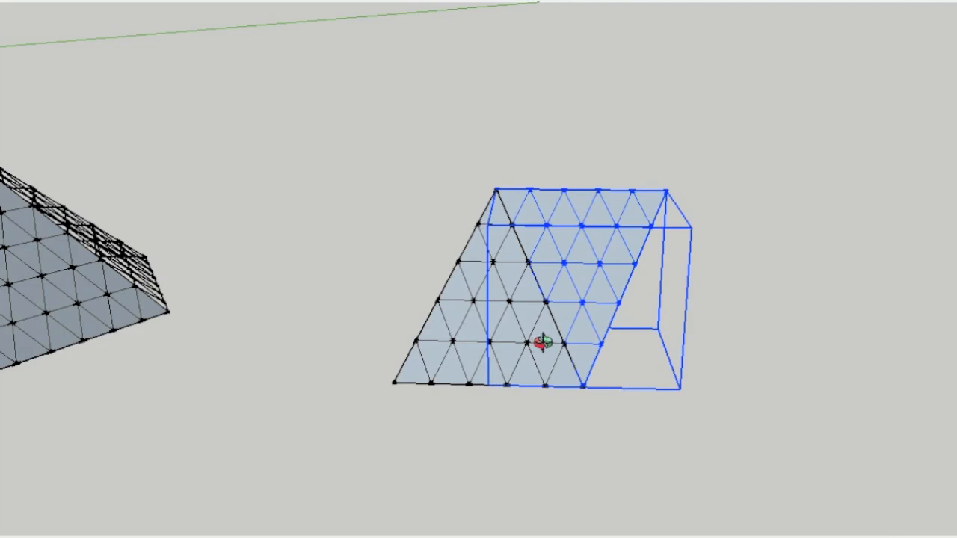
mouse_move(537, 415)
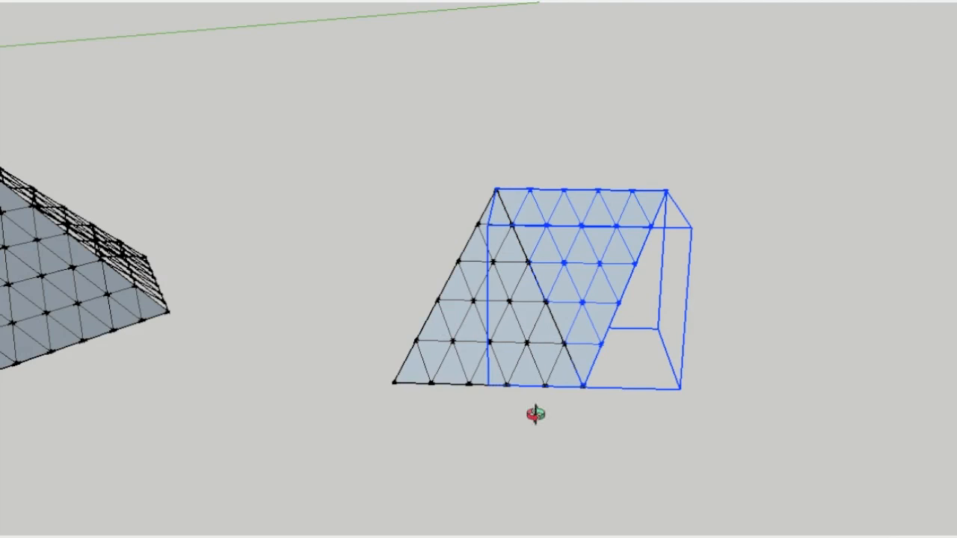
mouse_move(507, 127)
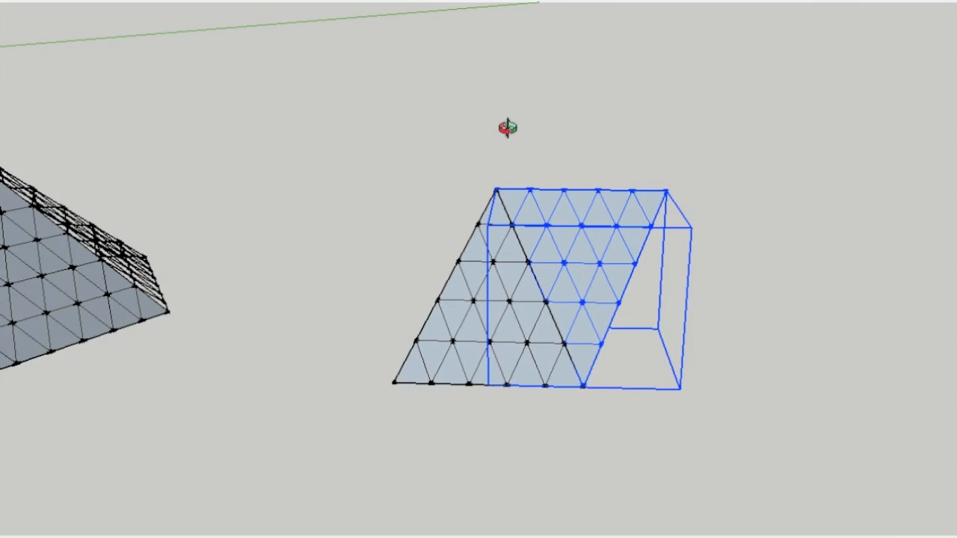
mouse_move(529, 213)
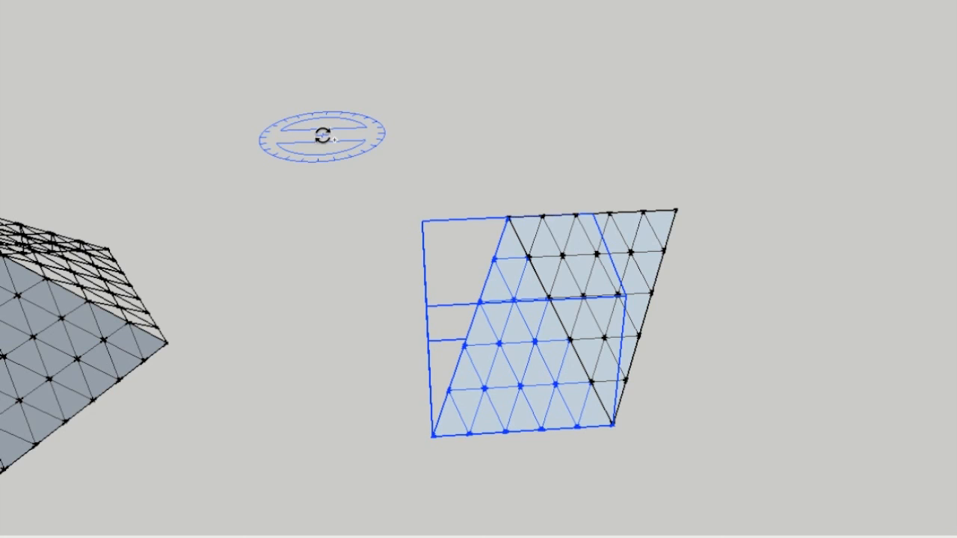
mouse_move(505, 217)
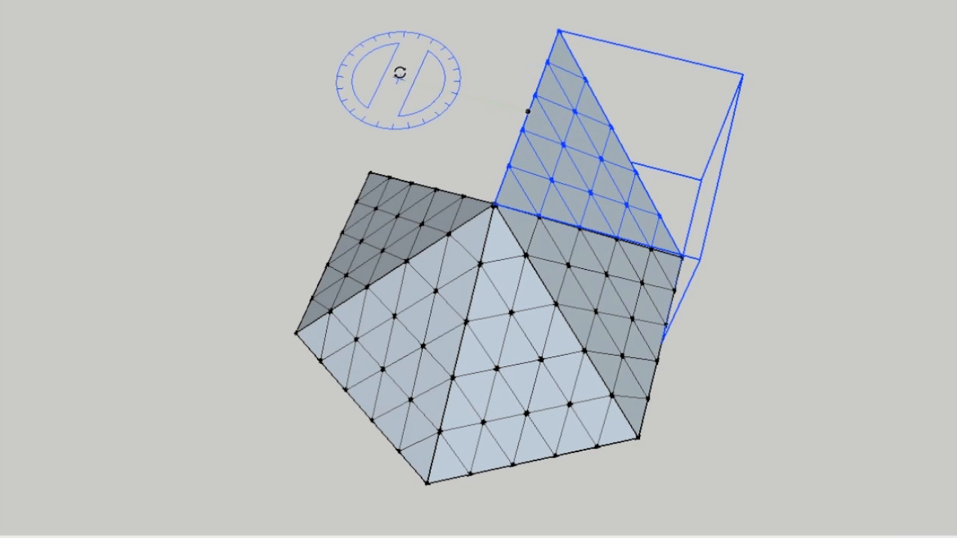
mouse_move(539, 116)
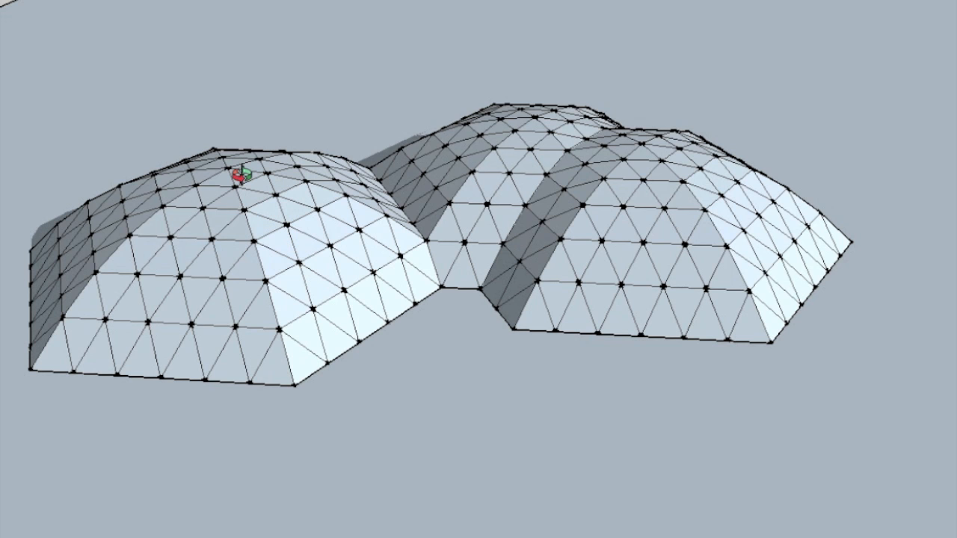
mouse_move(359, 344)
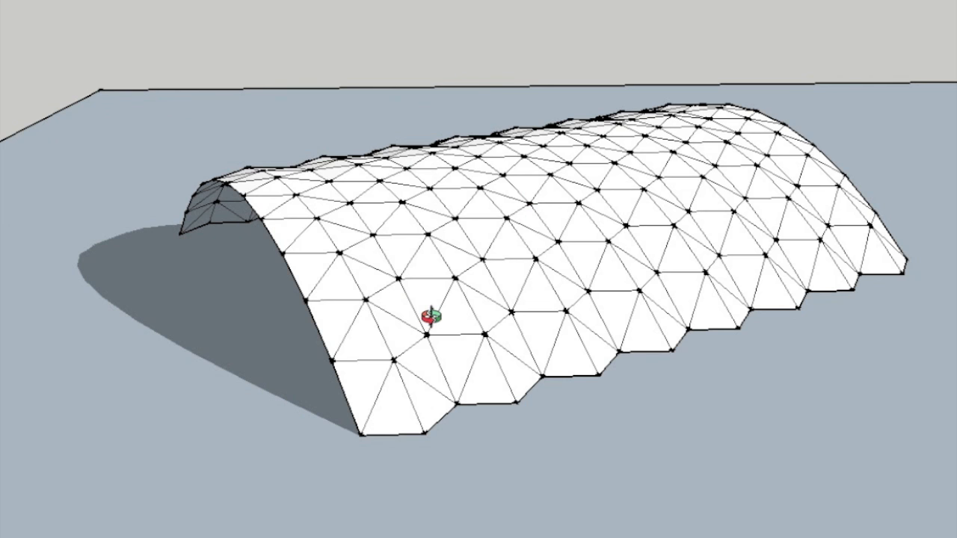
mouse_move(350, 320)
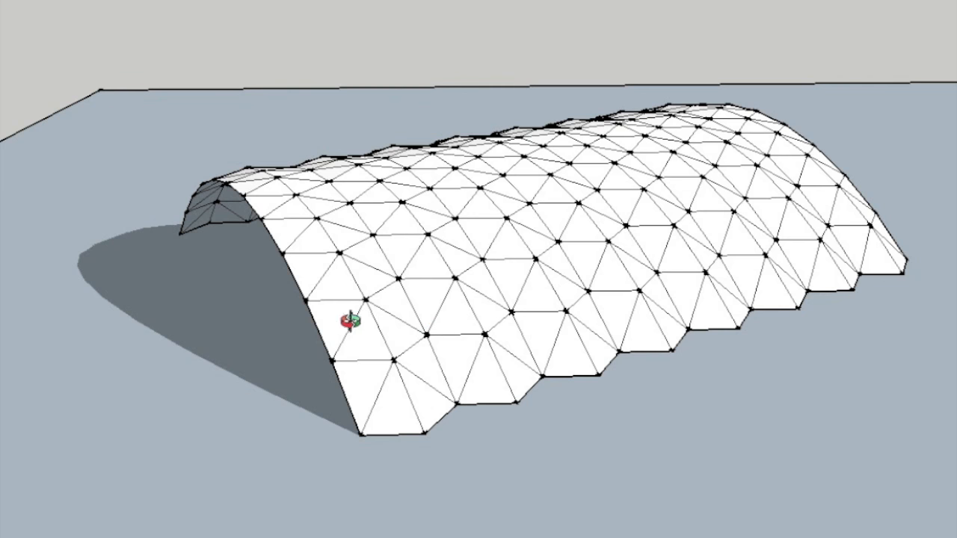
mouse_move(568, 78)
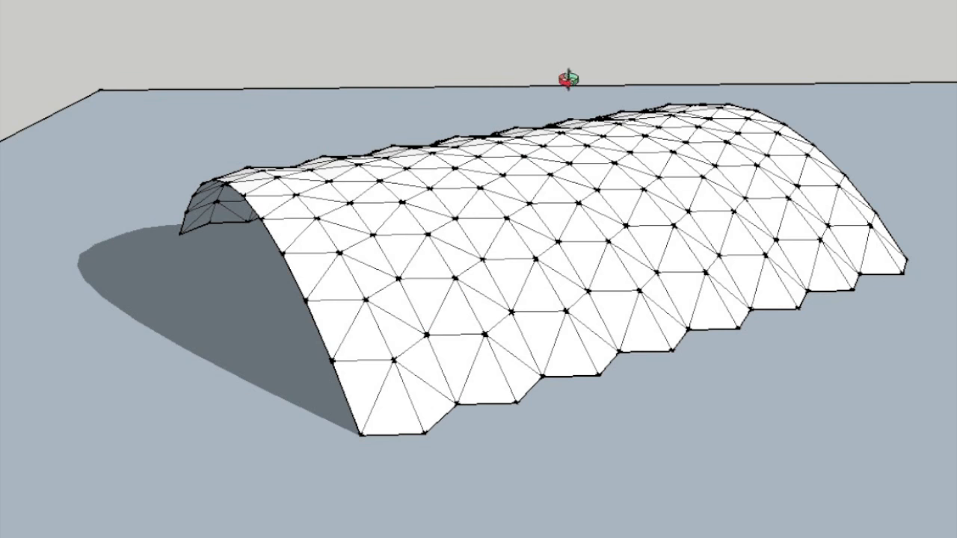